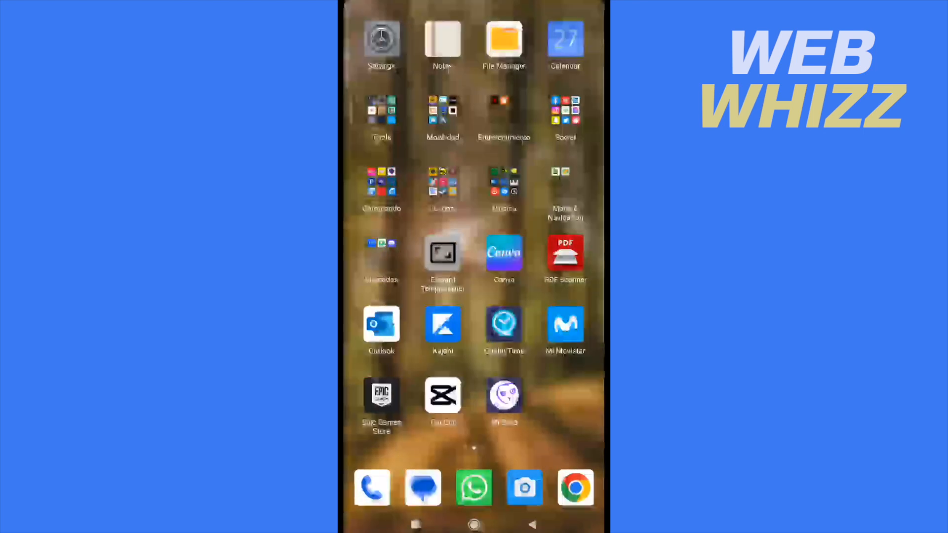
- Open the Social app folder on the home screen
click(564, 115)
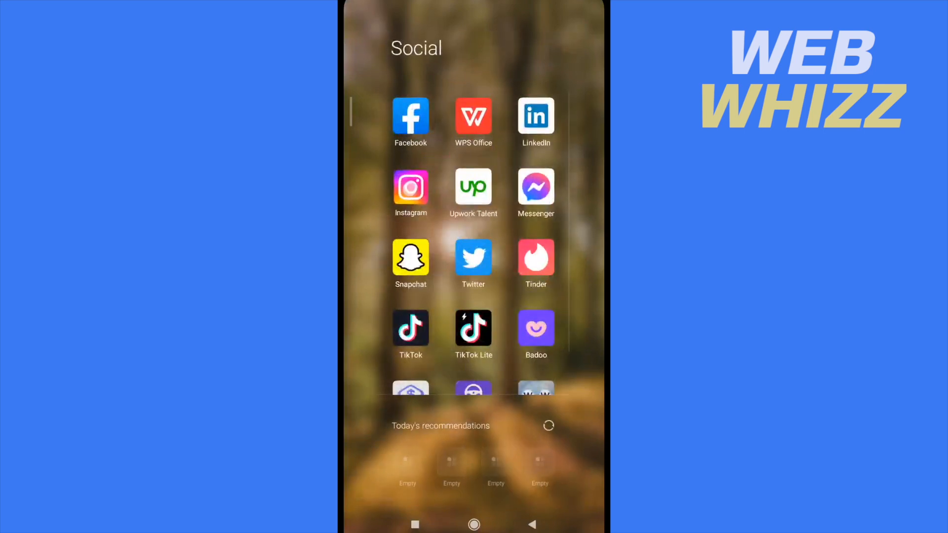
- Launch Instagram and reach the DM chat with the long blue message's actions showing
click(410, 188)
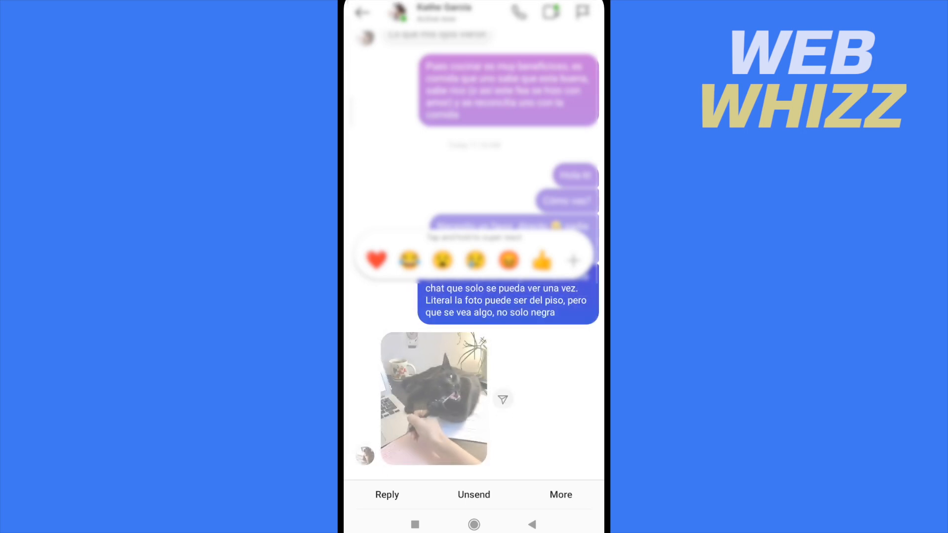
- Copy the long blue message's text to the clipboard via More > Copy
click(573, 260)
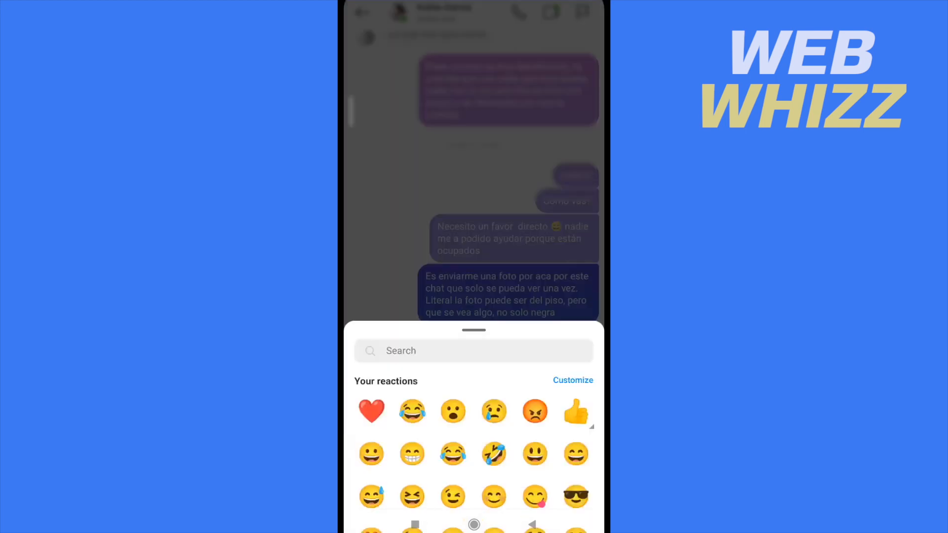
scroll(down, 3)
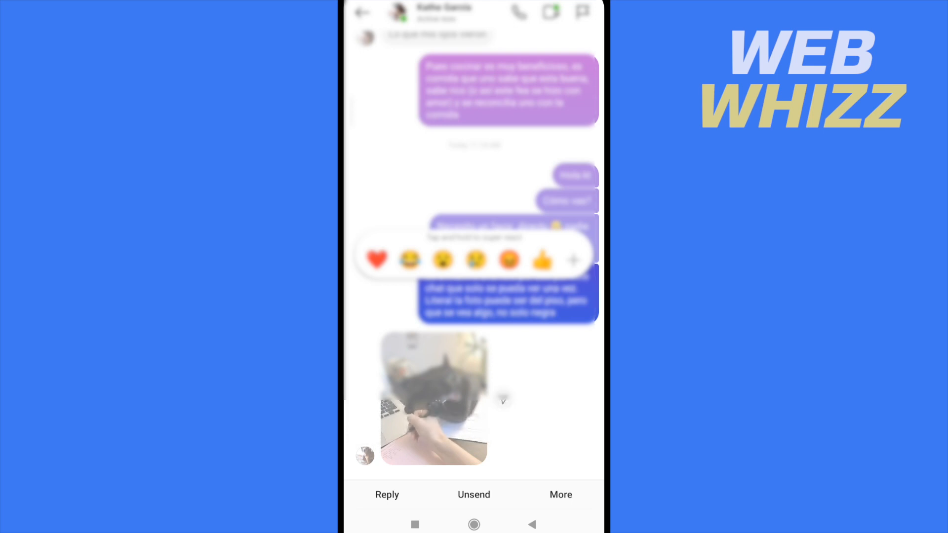
click(561, 495)
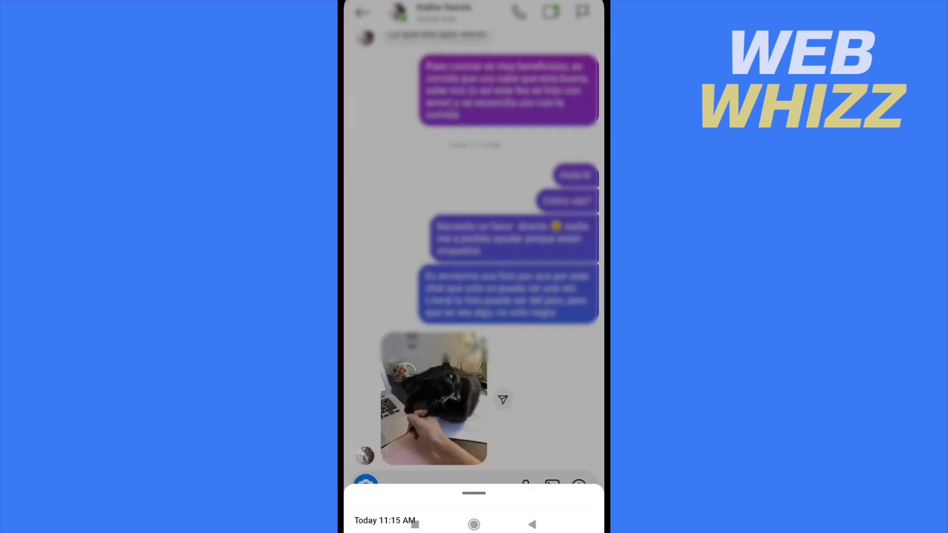
click(441, 319)
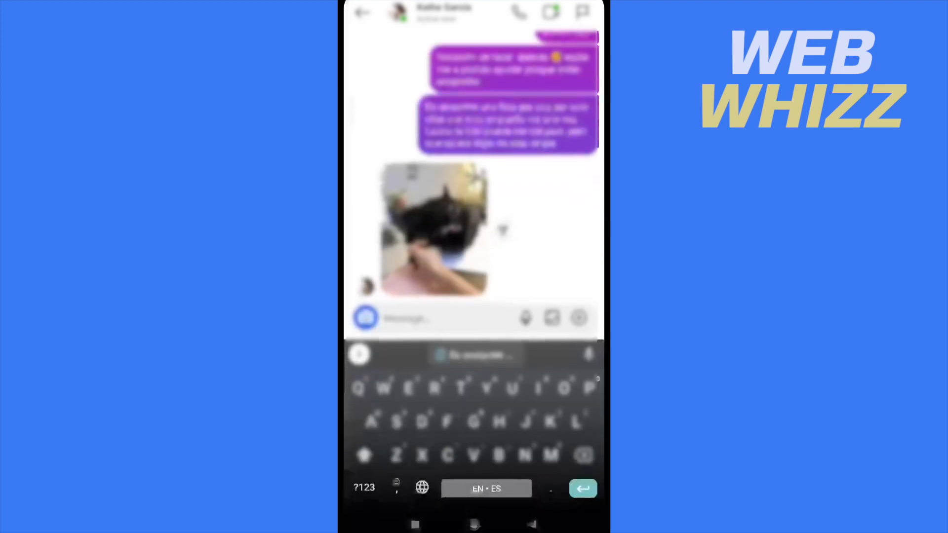